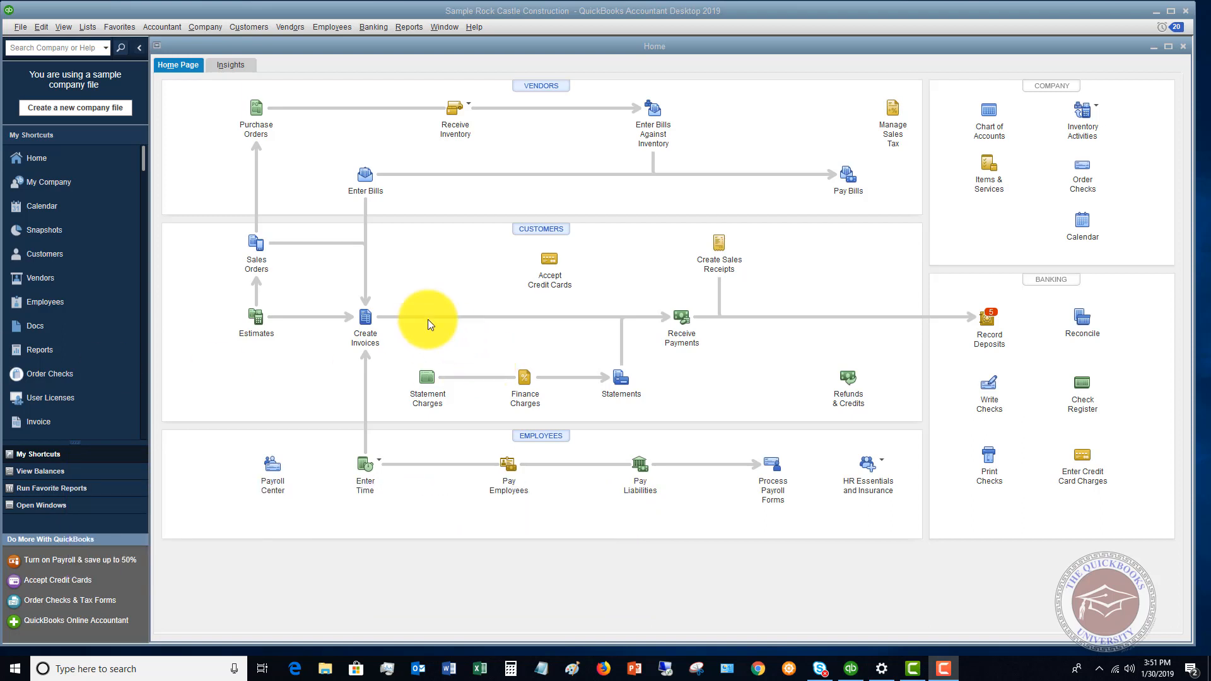
{"action": "mouse_move", "coordinate": [364, 321]}
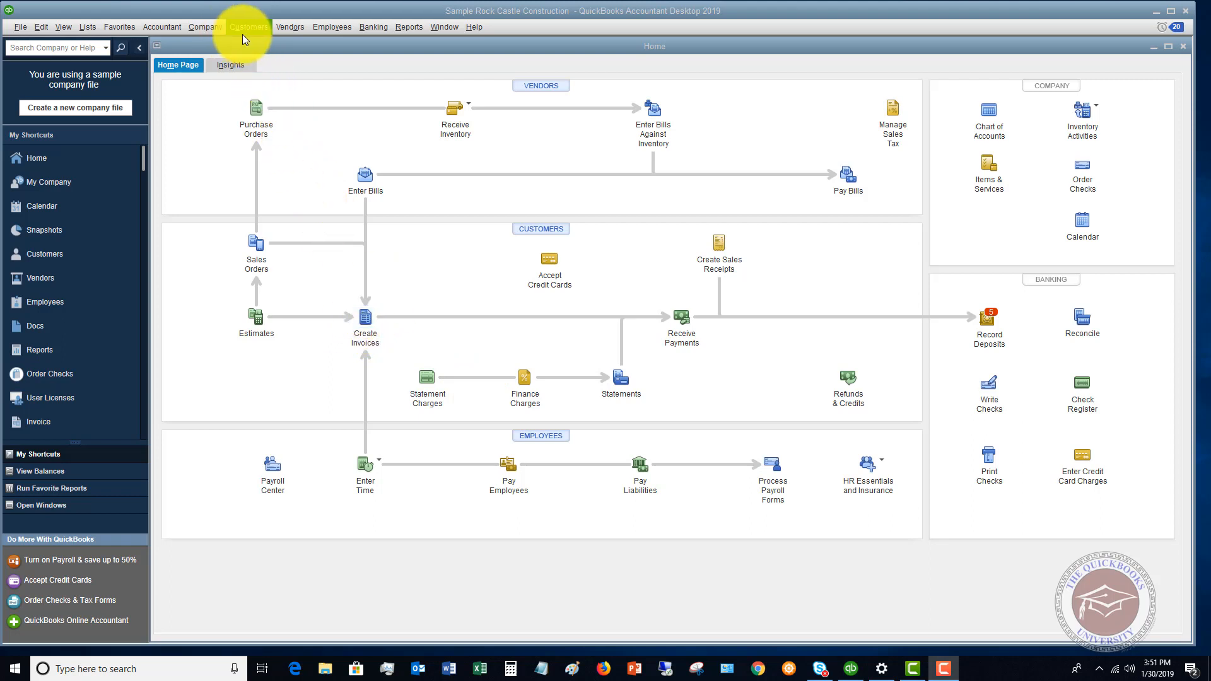
Create an invoice for Abercrombie, Kristy Family Room, excluding outstanding billable time and costs.
{"action": "left_click", "coordinate": [249, 26]}
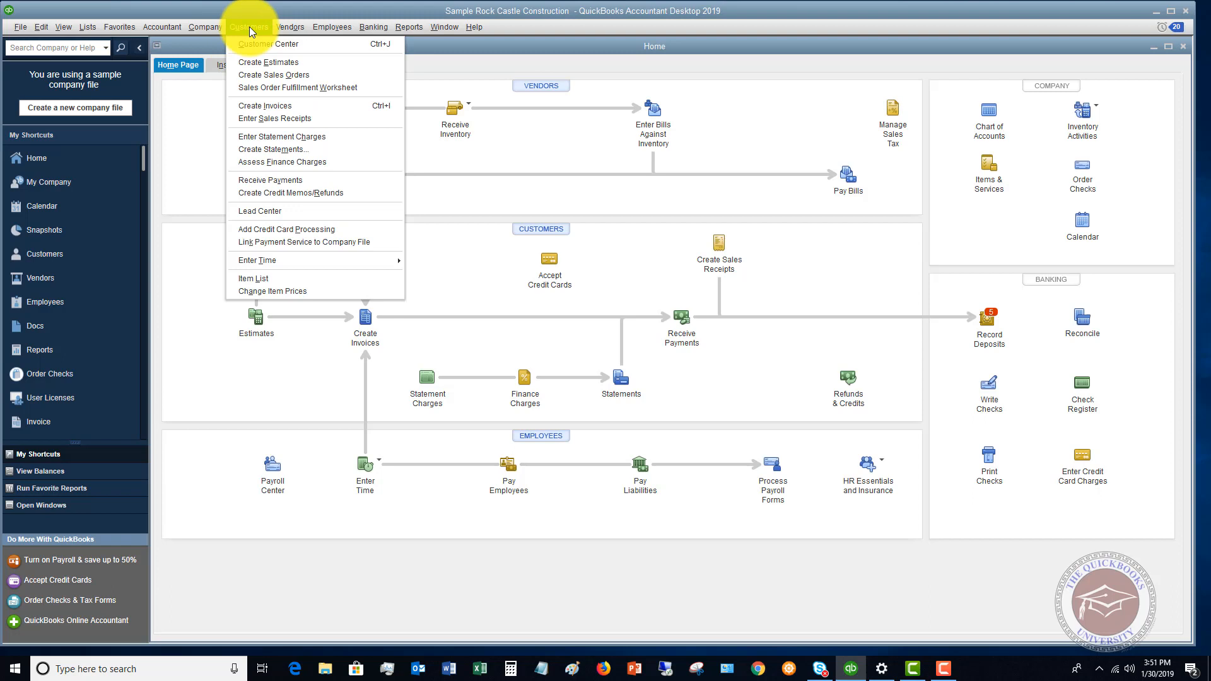
{"action": "mouse_move", "coordinate": [265, 106]}
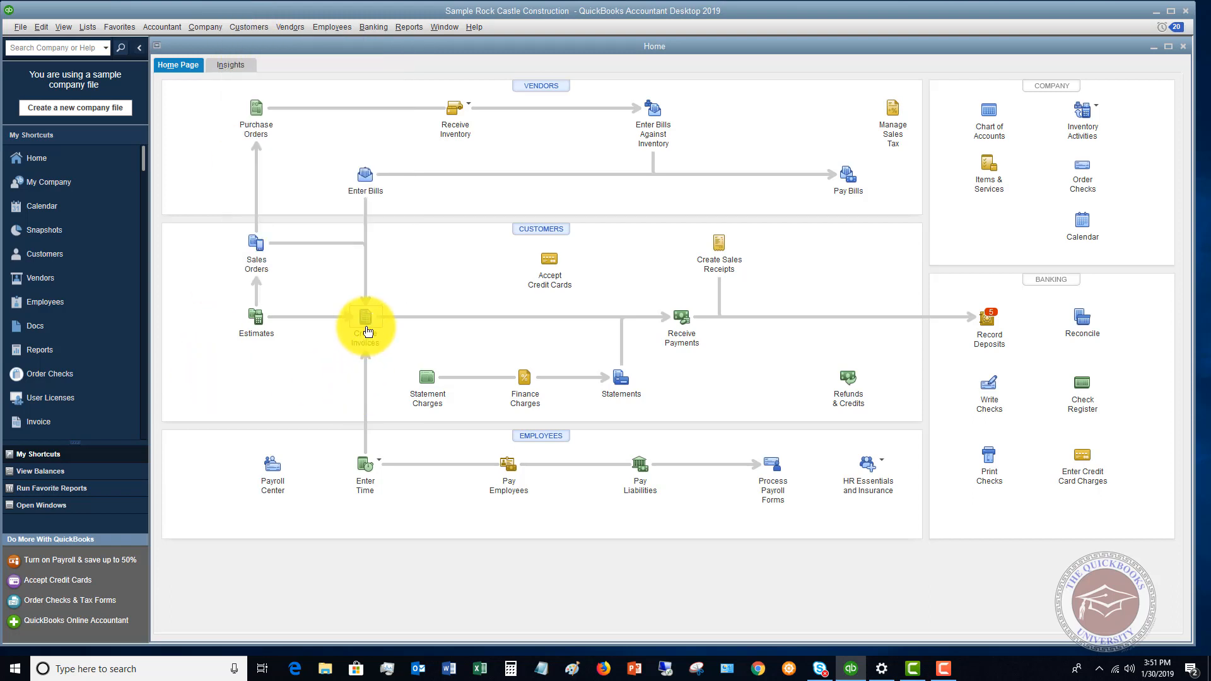
{"action": "left_click", "coordinate": [365, 323]}
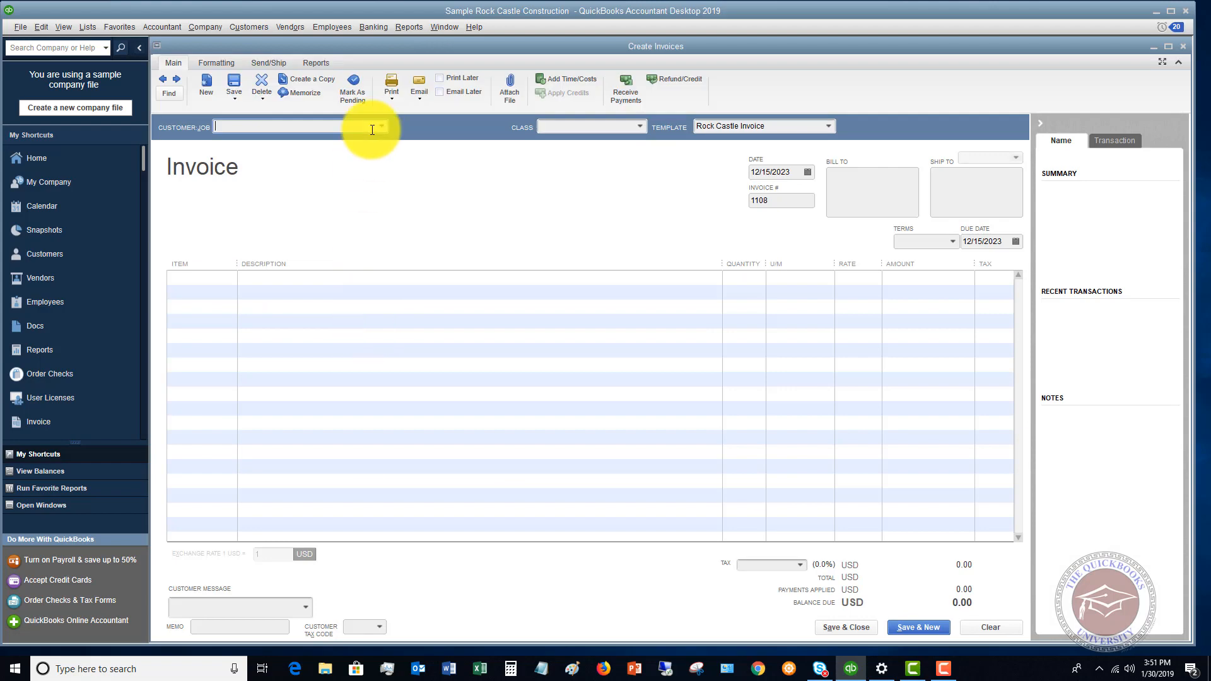
{"action": "left_click", "coordinate": [380, 126]}
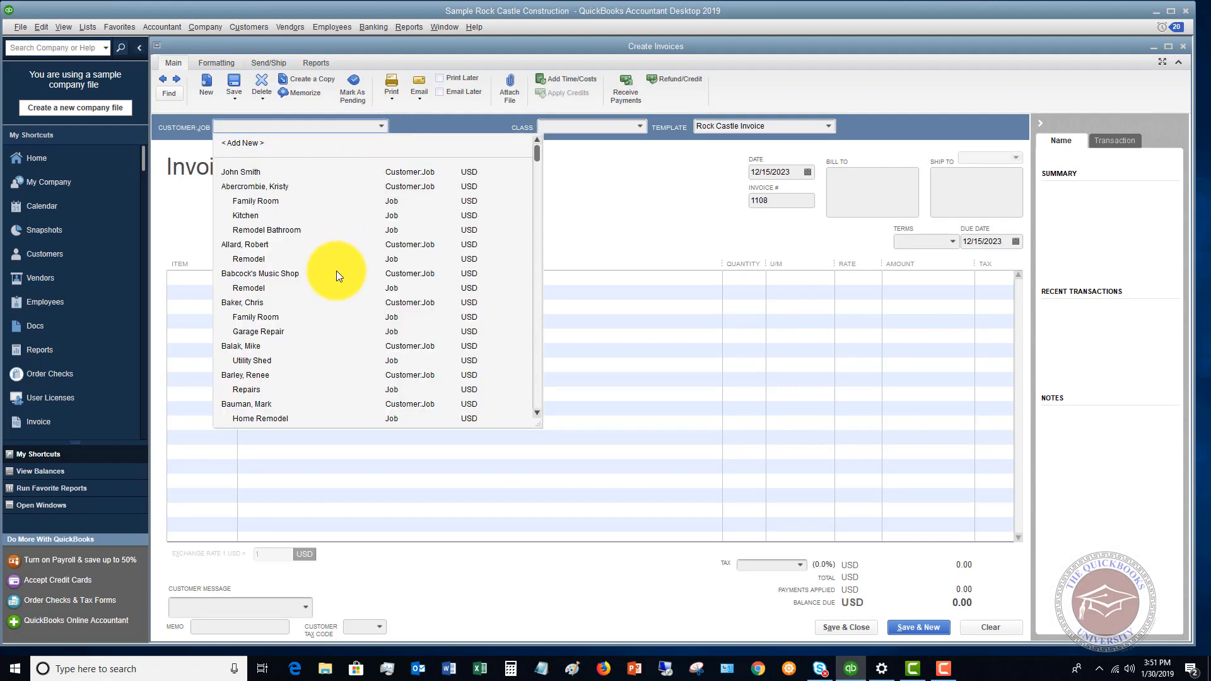
{"action": "left_click", "coordinate": [255, 201]}
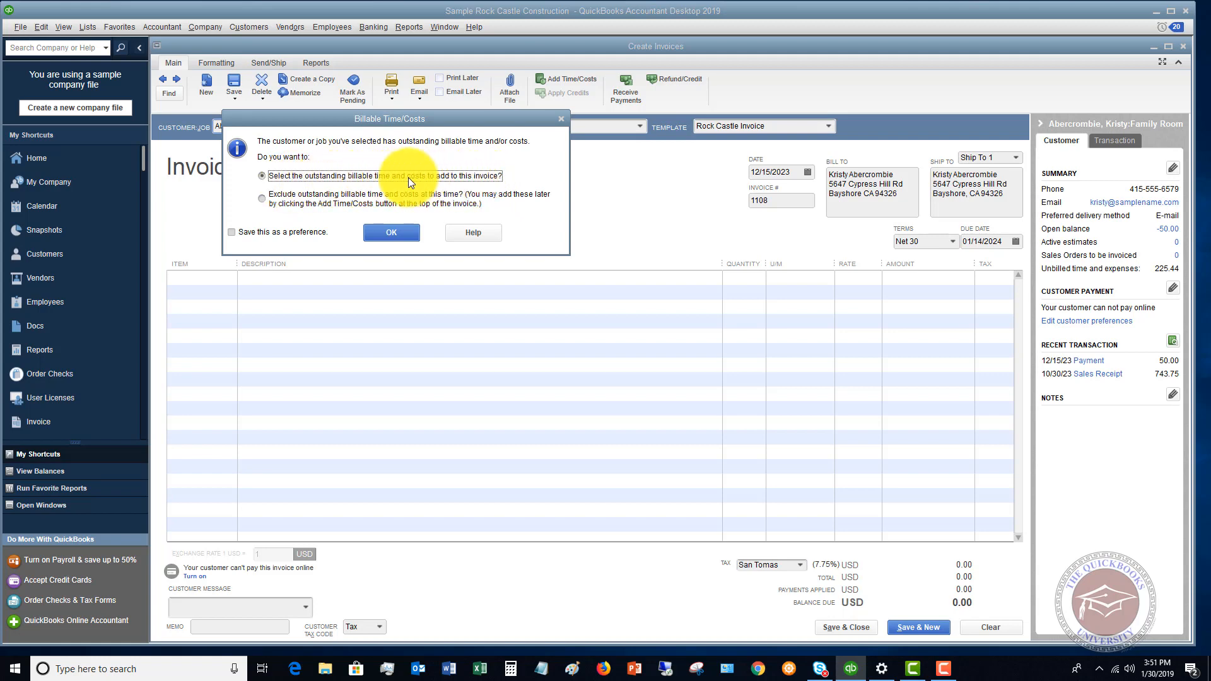
{"action": "left_click", "coordinate": [263, 198]}
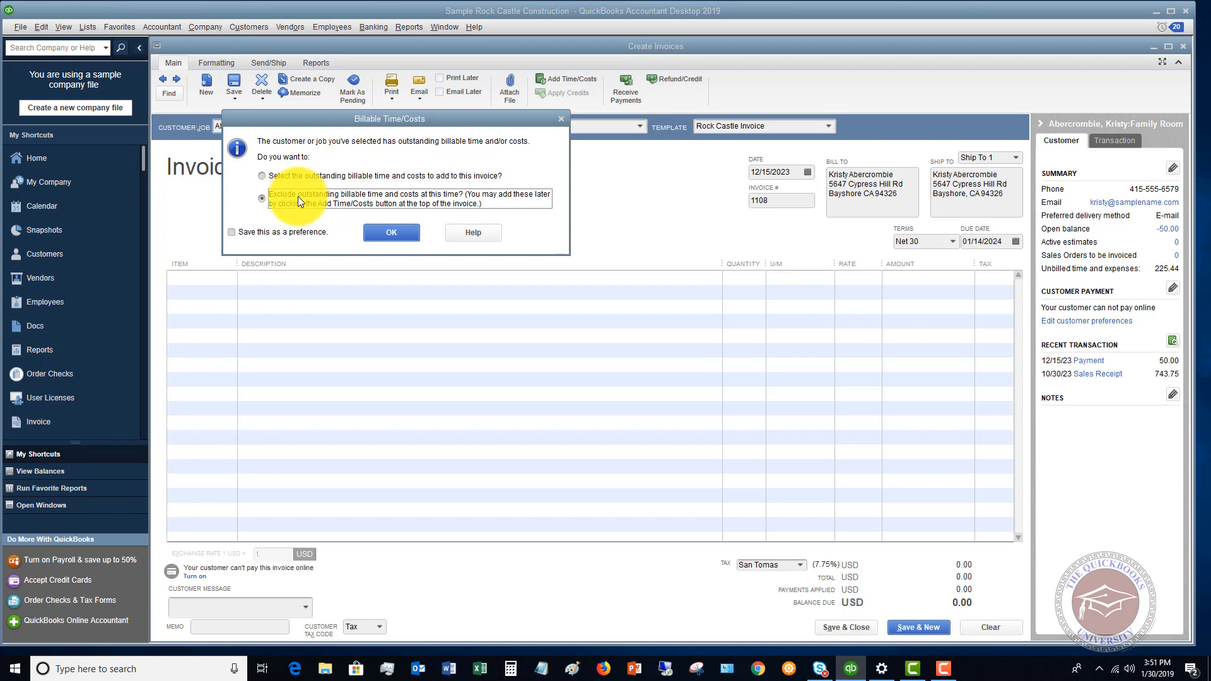
{"action": "left_click", "coordinate": [391, 232]}
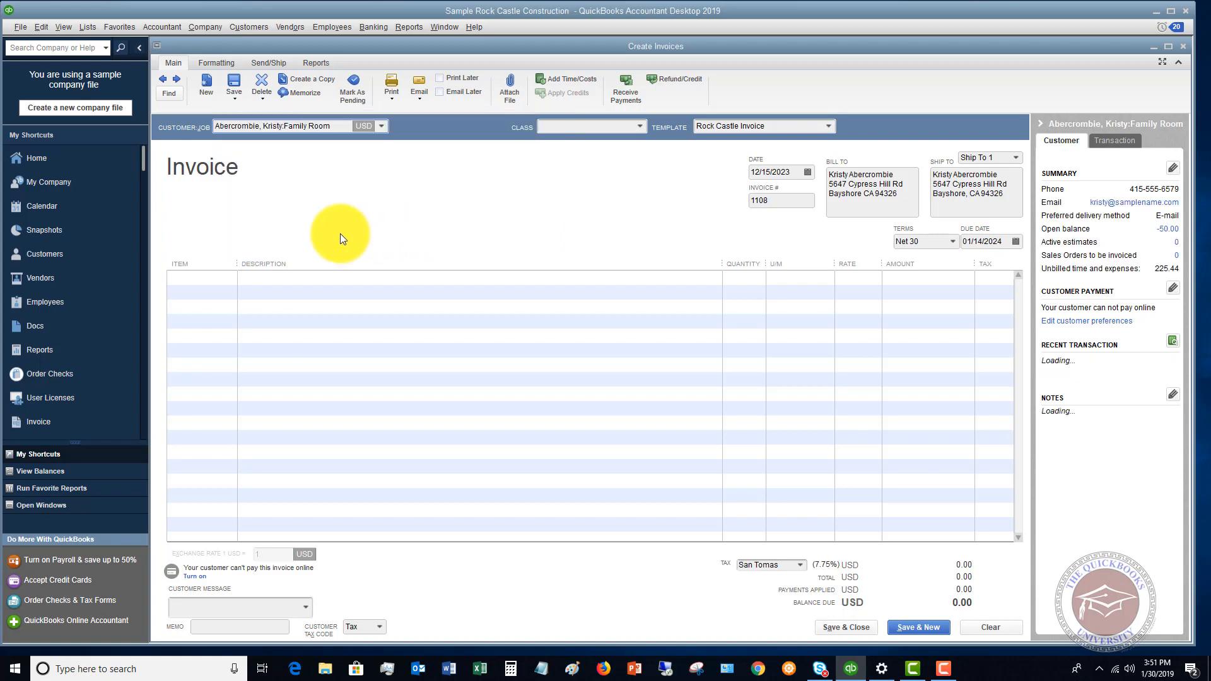
Browse the service item list on the invoice's first line.
{"action": "left_click", "coordinate": [201, 278]}
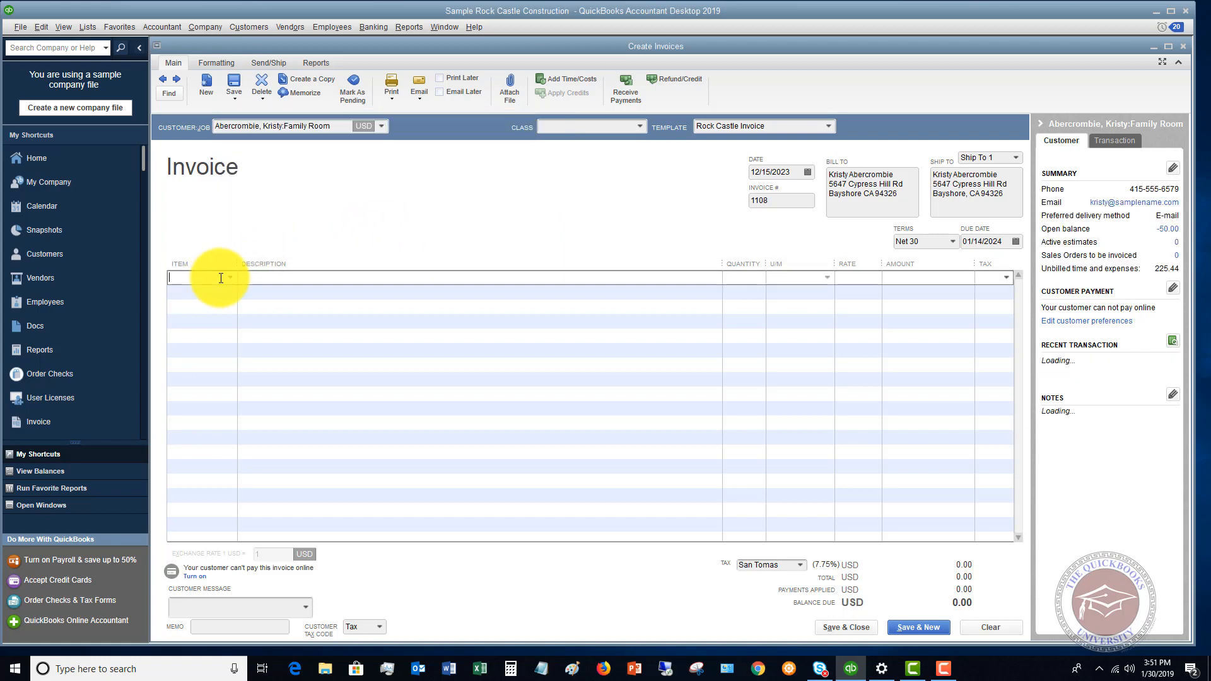
{"action": "left_click", "coordinate": [230, 278]}
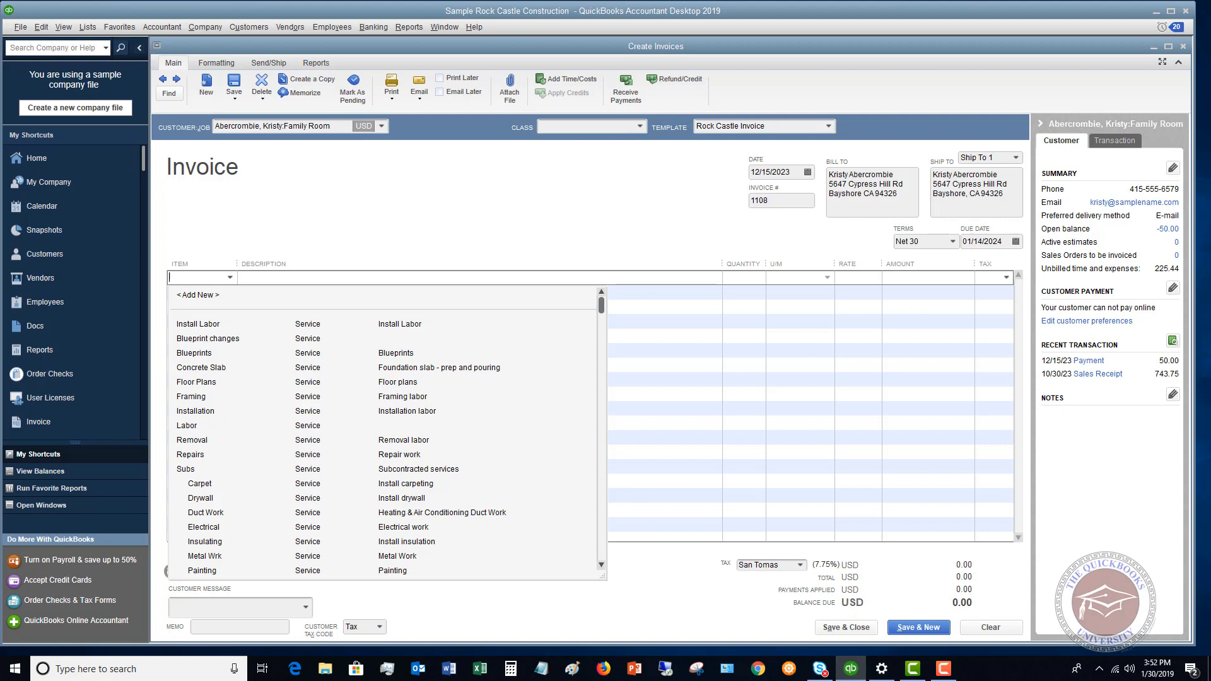
{"action": "mouse_move", "coordinate": [507, 189]}
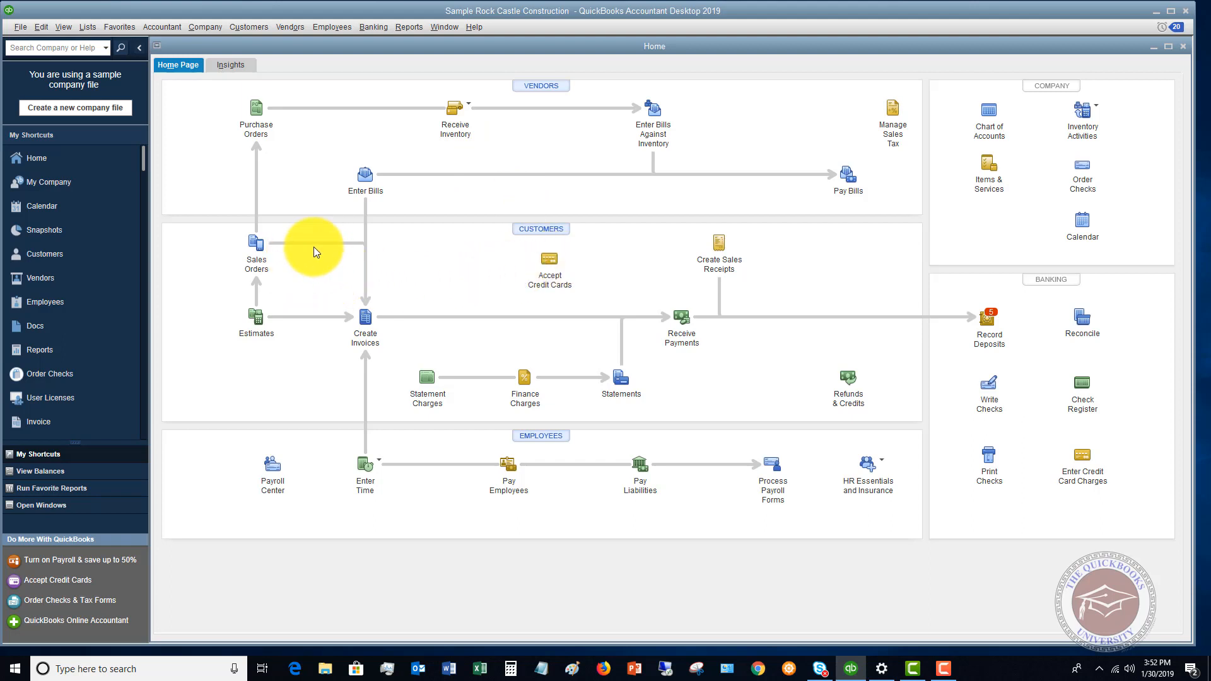
{"action": "mouse_move", "coordinate": [491, 270]}
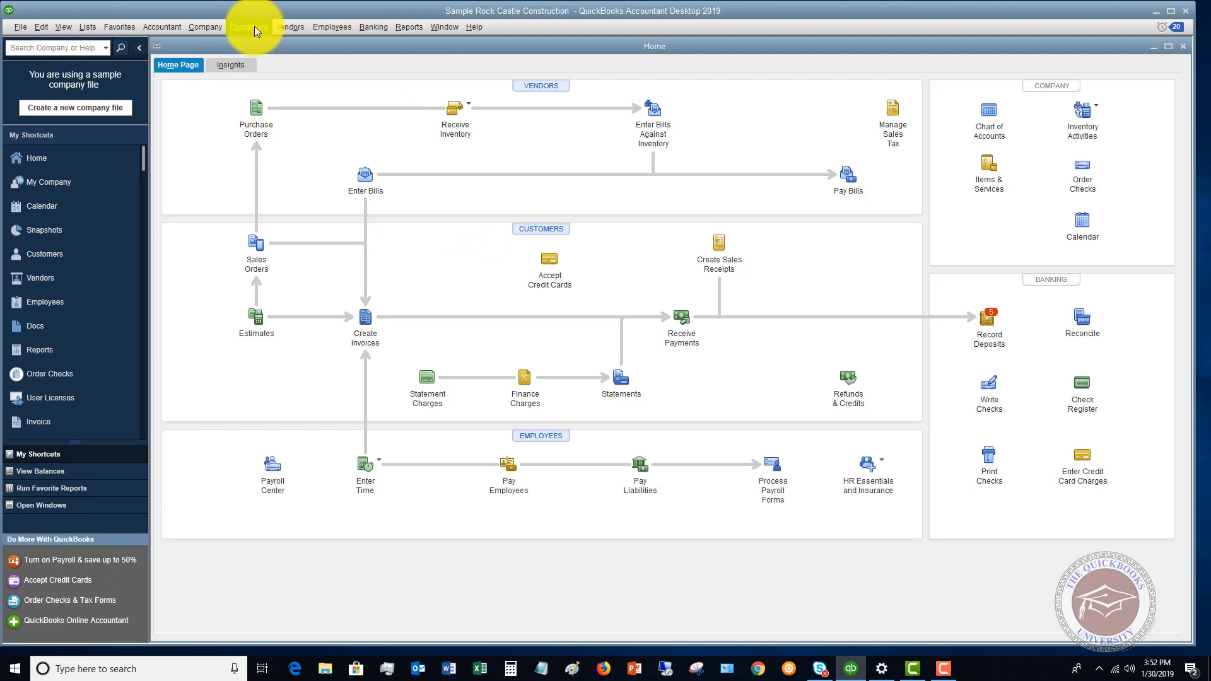
Start a blank sales receipt from the Customers menu.
{"action": "left_click", "coordinate": [247, 27]}
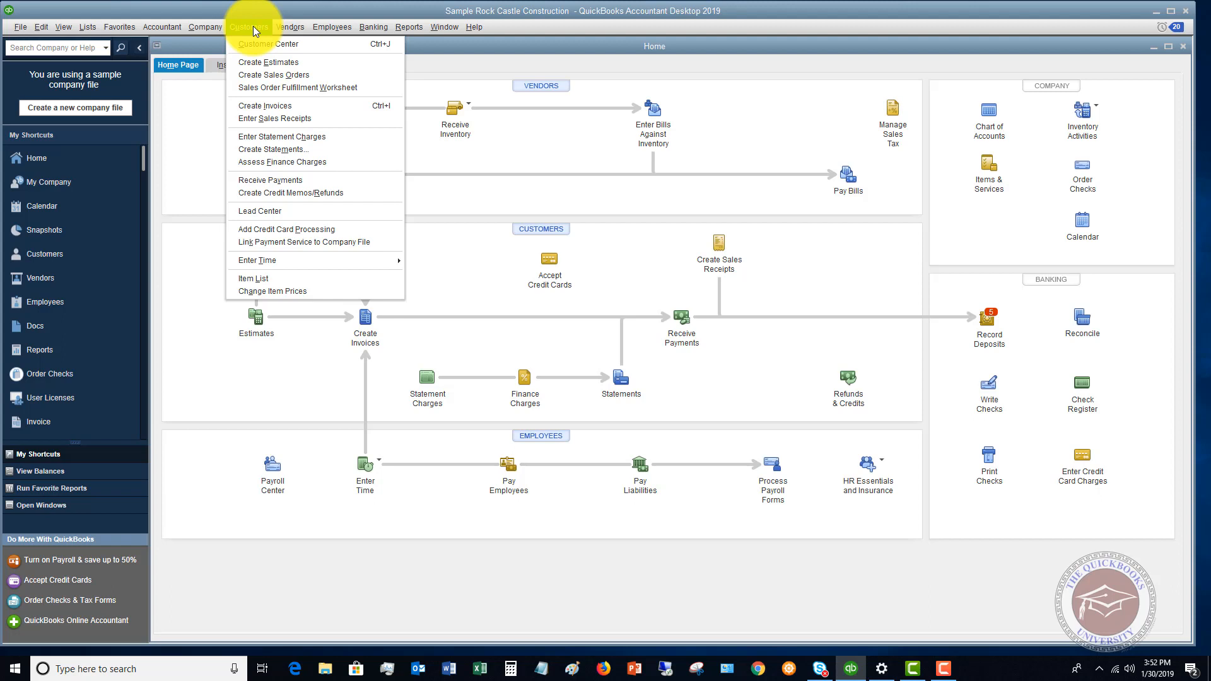
{"action": "mouse_move", "coordinate": [273, 118]}
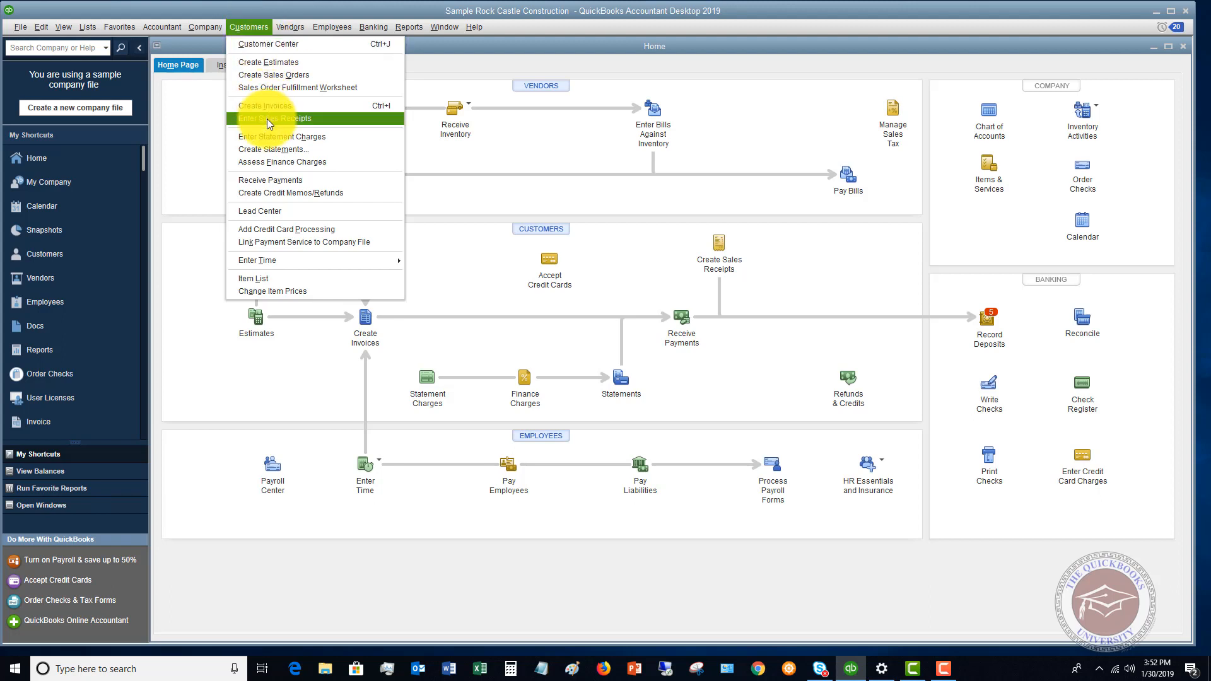
{"action": "left_click", "coordinate": [276, 118]}
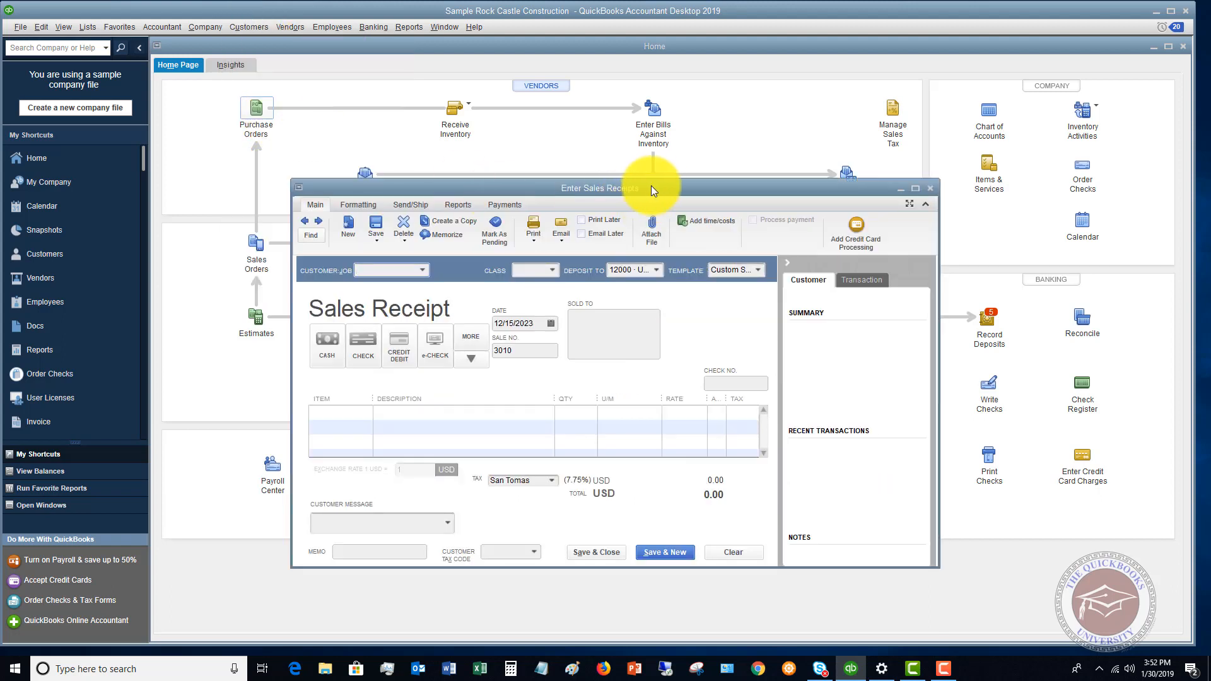
Maximize the sales receipt and set John Smith as its customer.
{"action": "left_click", "coordinate": [915, 188]}
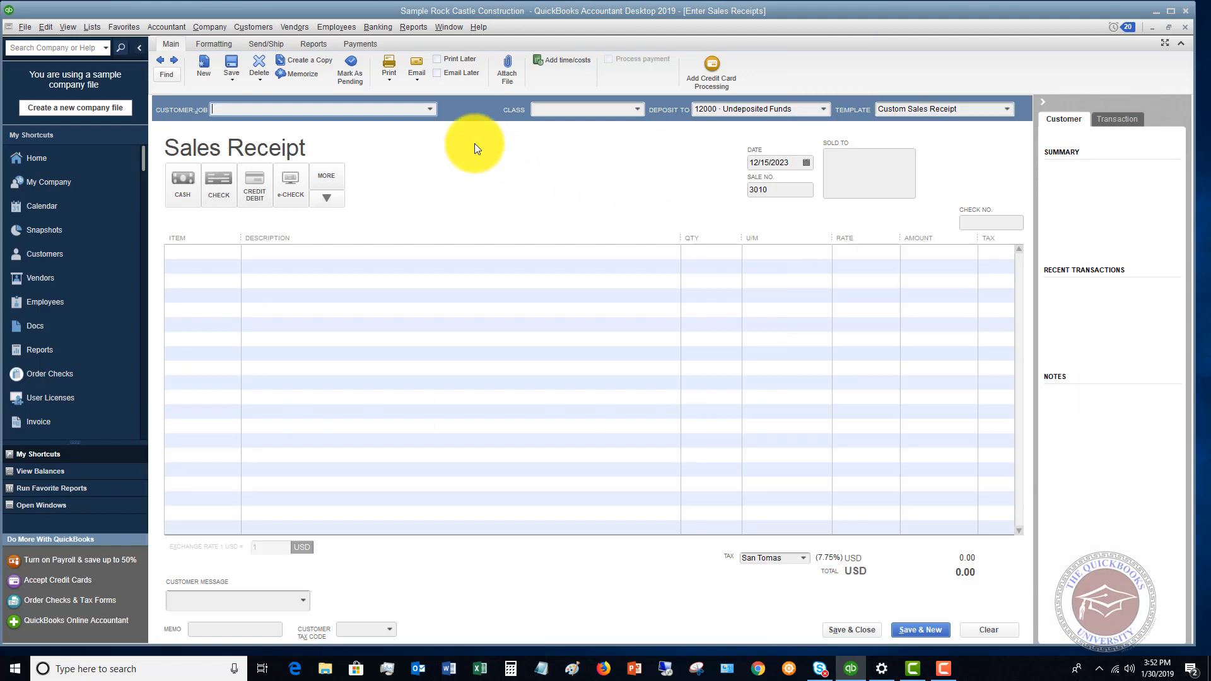
{"action": "mouse_move", "coordinate": [444, 123]}
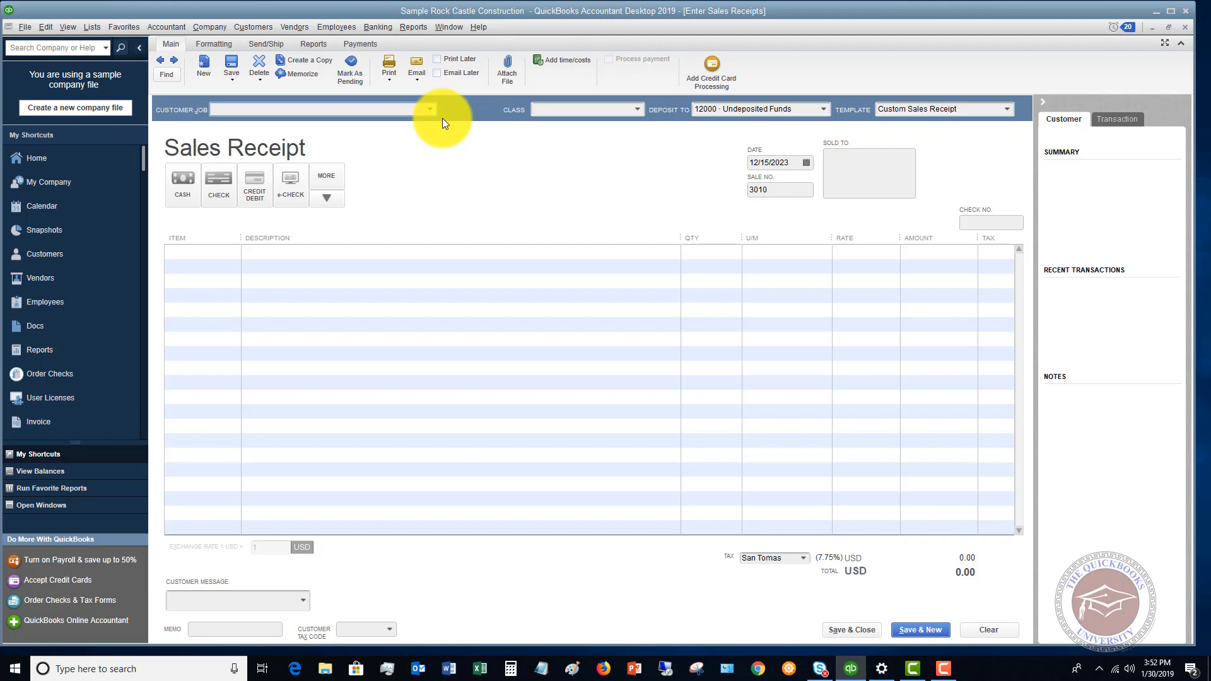
{"action": "left_click", "coordinate": [317, 108]}
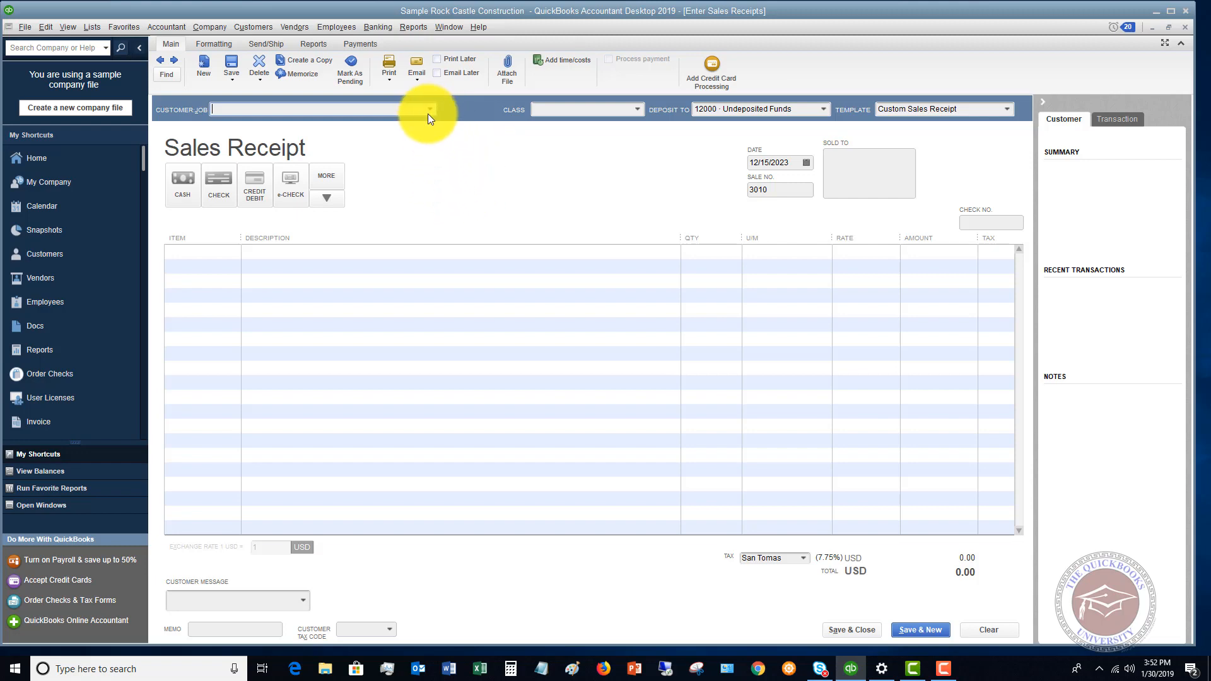
{"action": "left_click", "coordinate": [428, 108]}
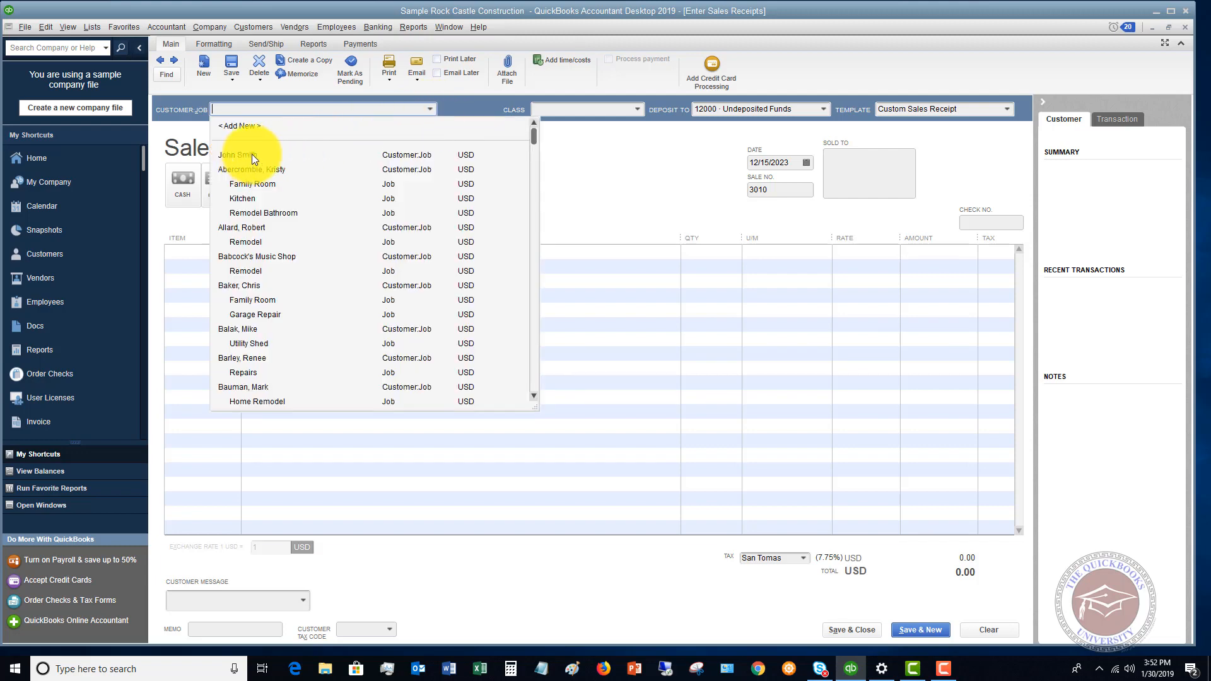
{"action": "left_click", "coordinate": [238, 154]}
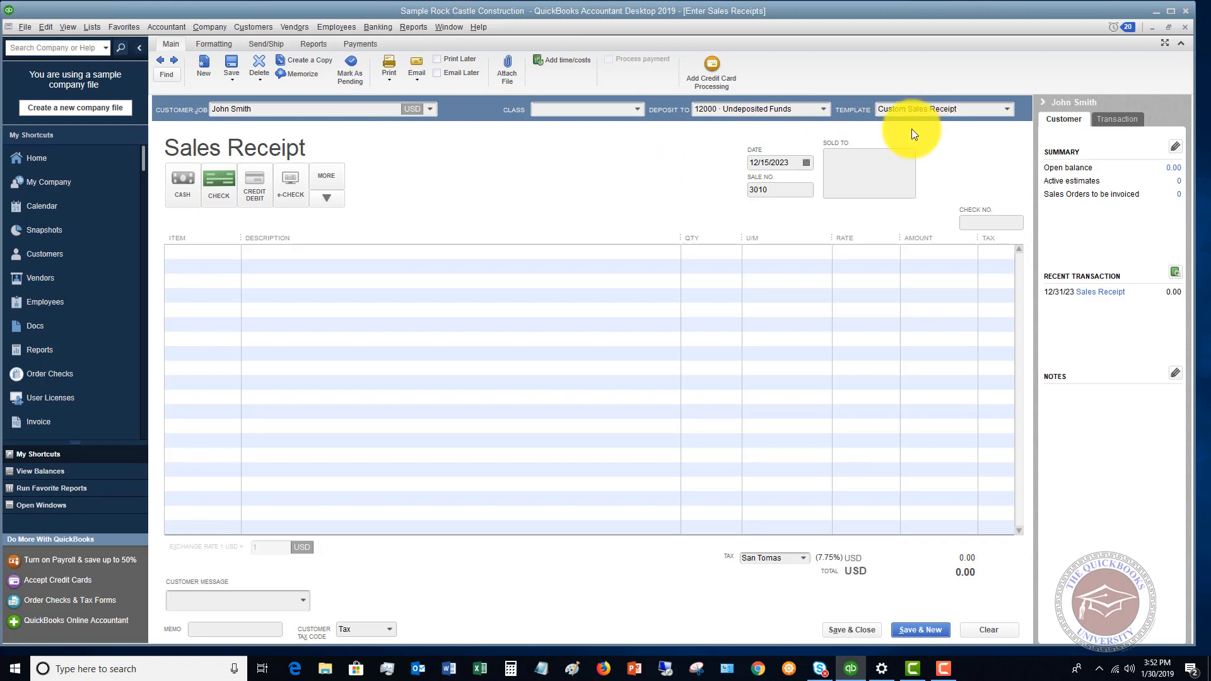
Choose a service item for the sales receipt's first line.
{"action": "left_click", "coordinate": [200, 251]}
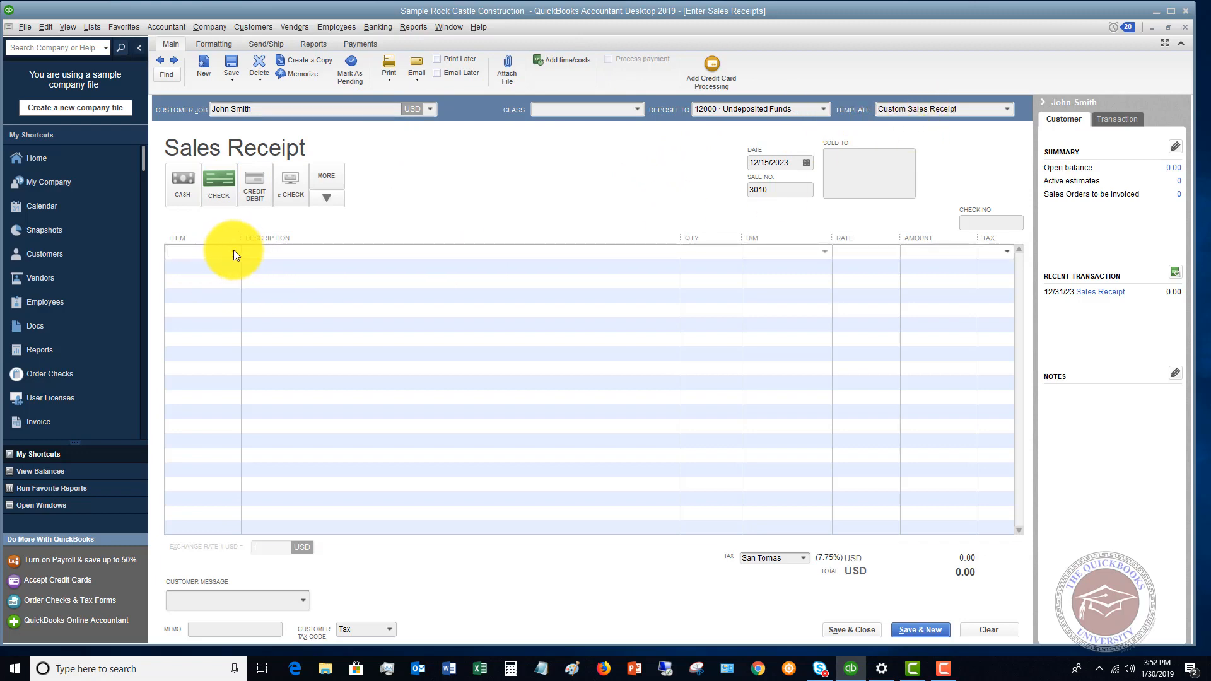
{"action": "left_click", "coordinate": [239, 251]}
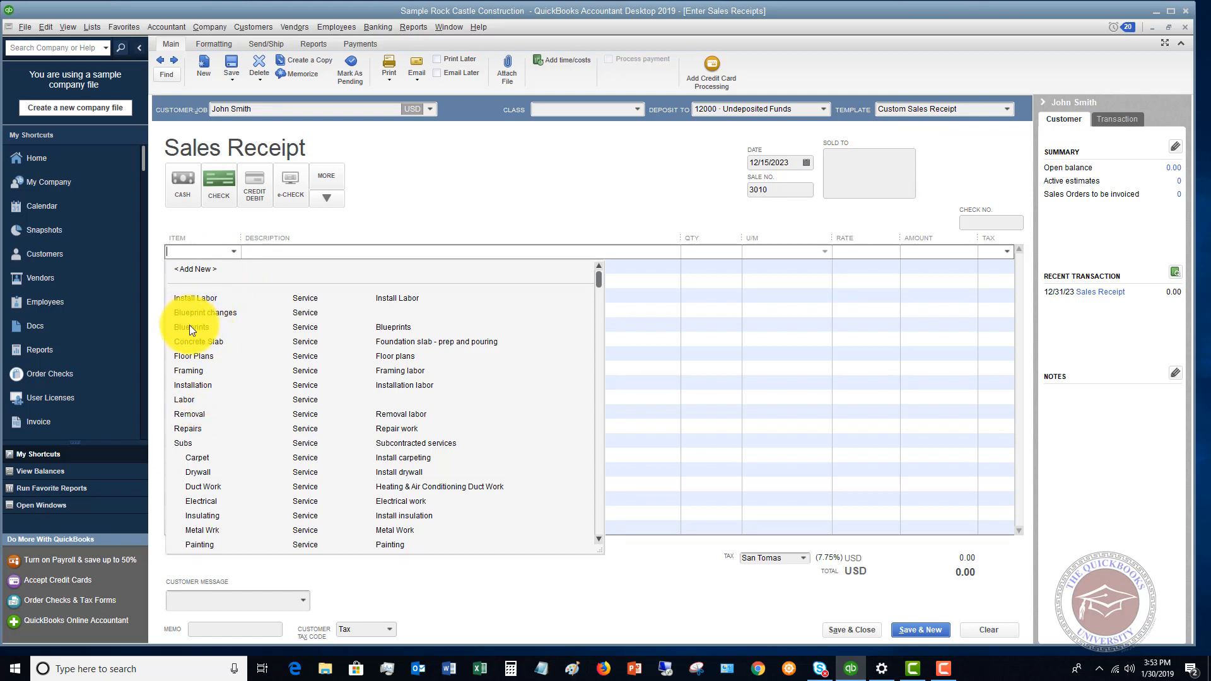
{"action": "left_click", "coordinate": [191, 327]}
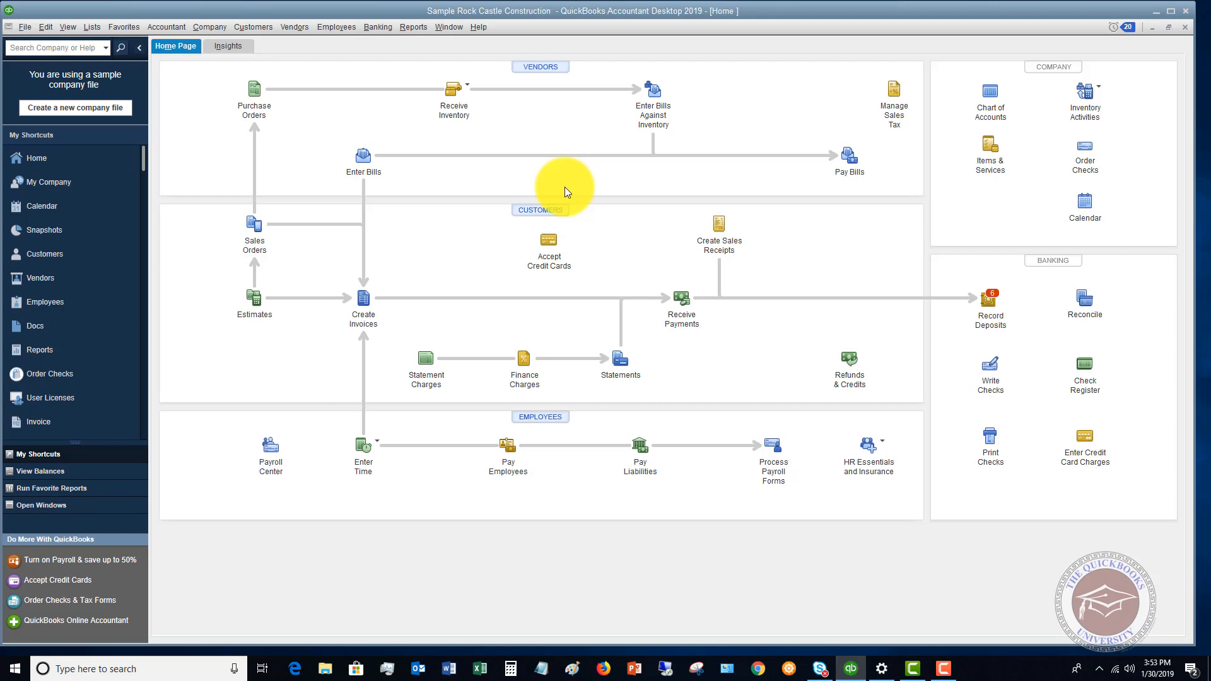
{"action": "mouse_move", "coordinate": [565, 189]}
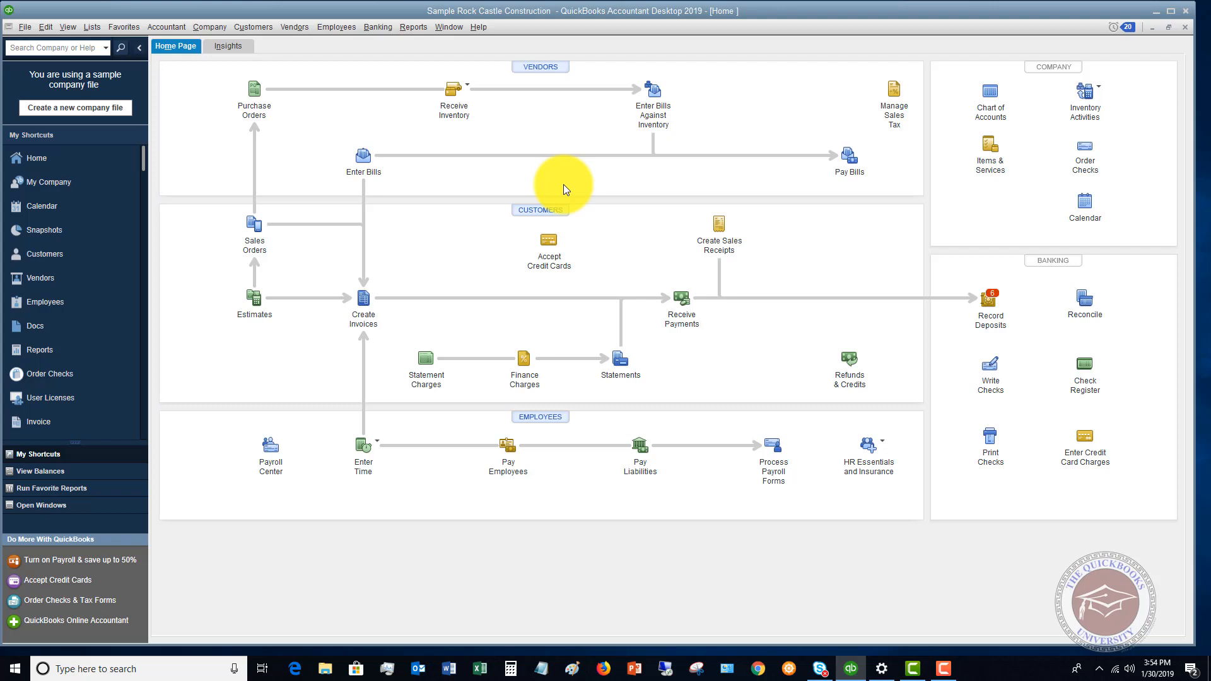
{"action": "mouse_move", "coordinate": [508, 129]}
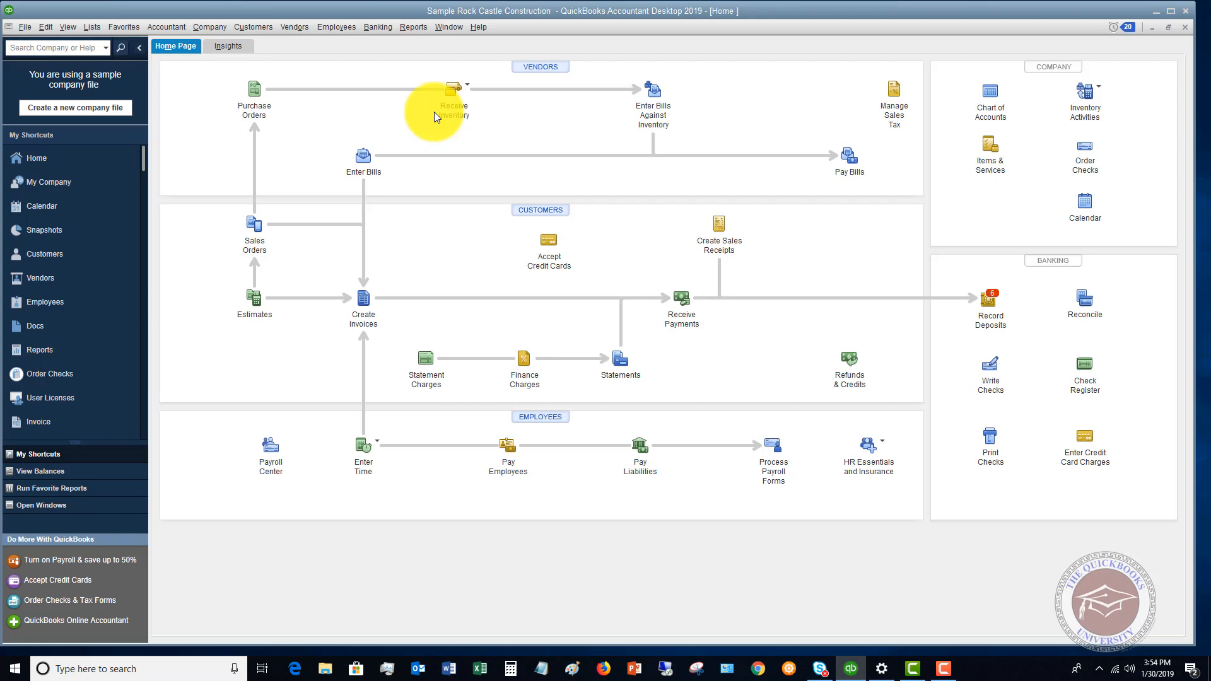
{"action": "mouse_move", "coordinate": [376, 92]}
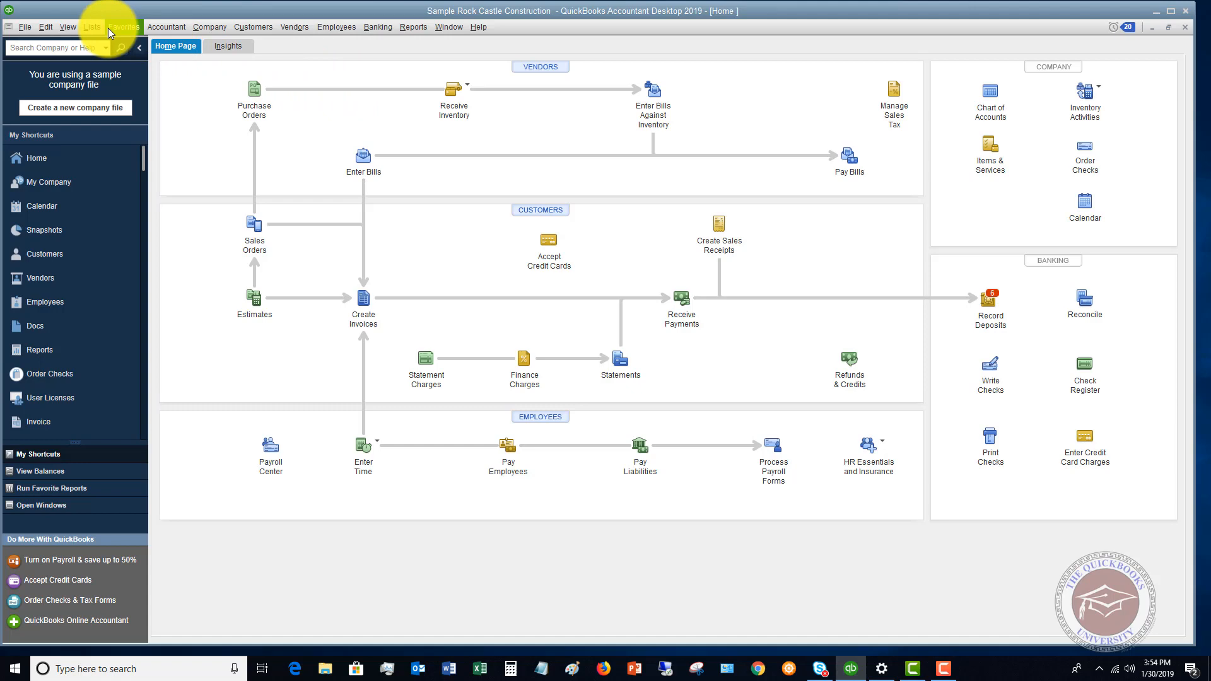
{"action": "left_click", "coordinate": [92, 27]}
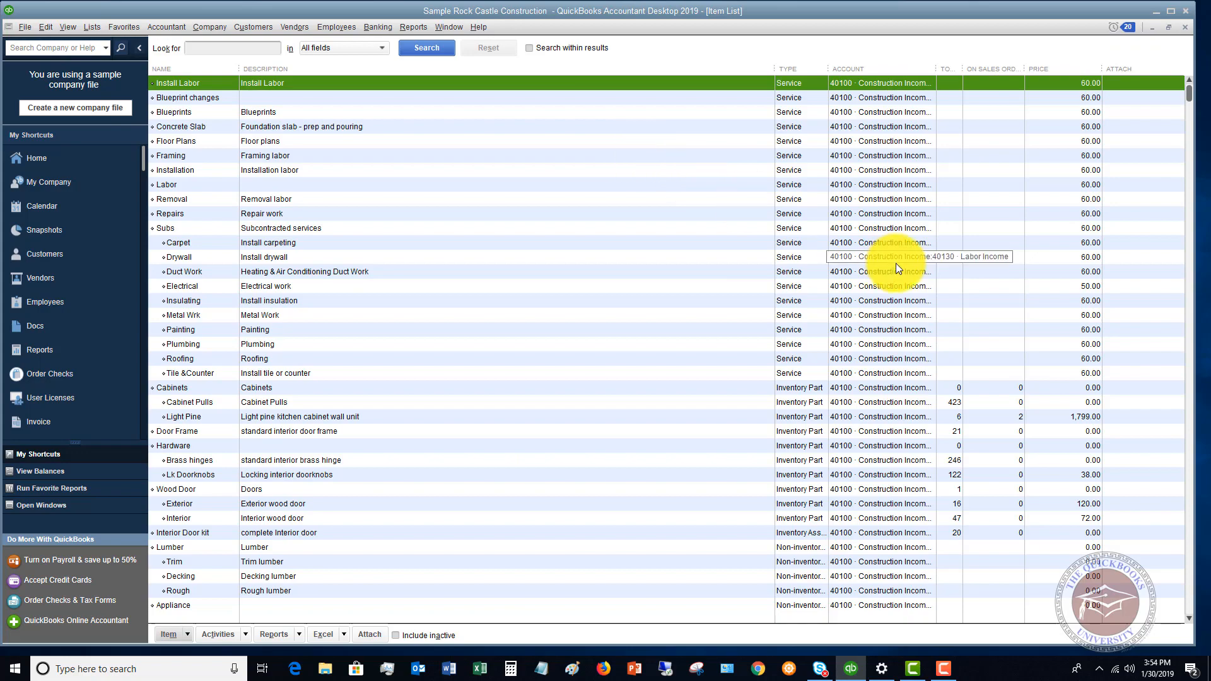
{"action": "scroll", "scroll_direction": "down", "scroll_amount": 3}
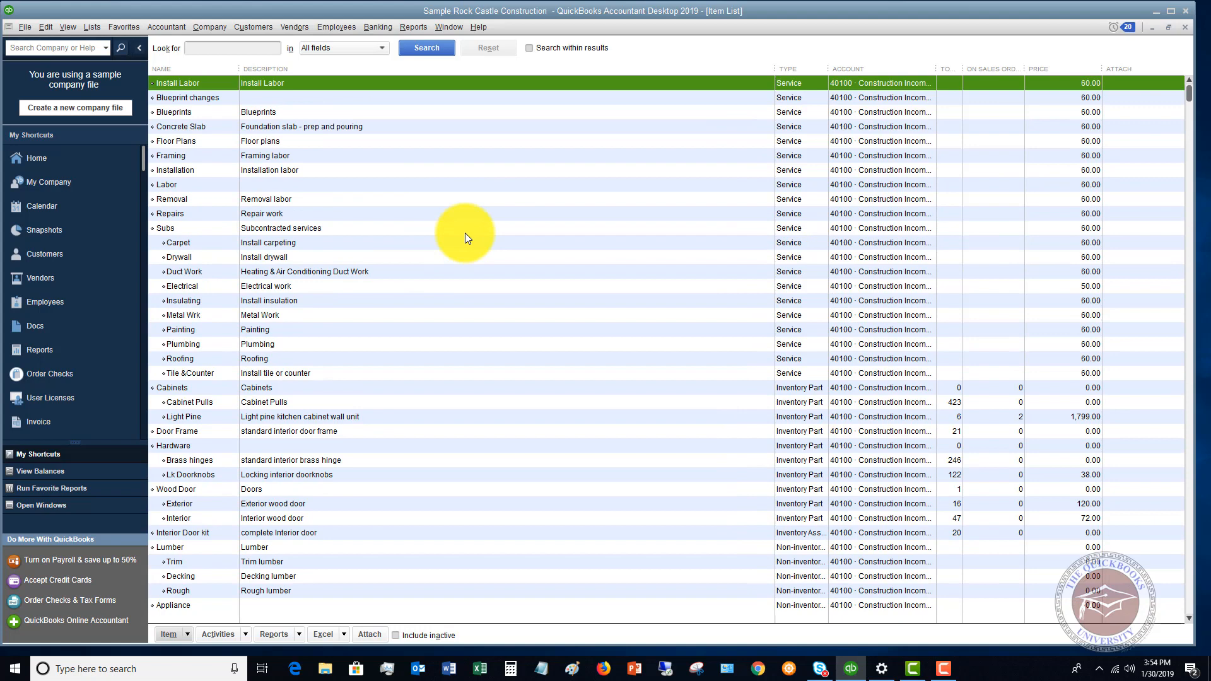
{"action": "mouse_move", "coordinate": [471, 214]}
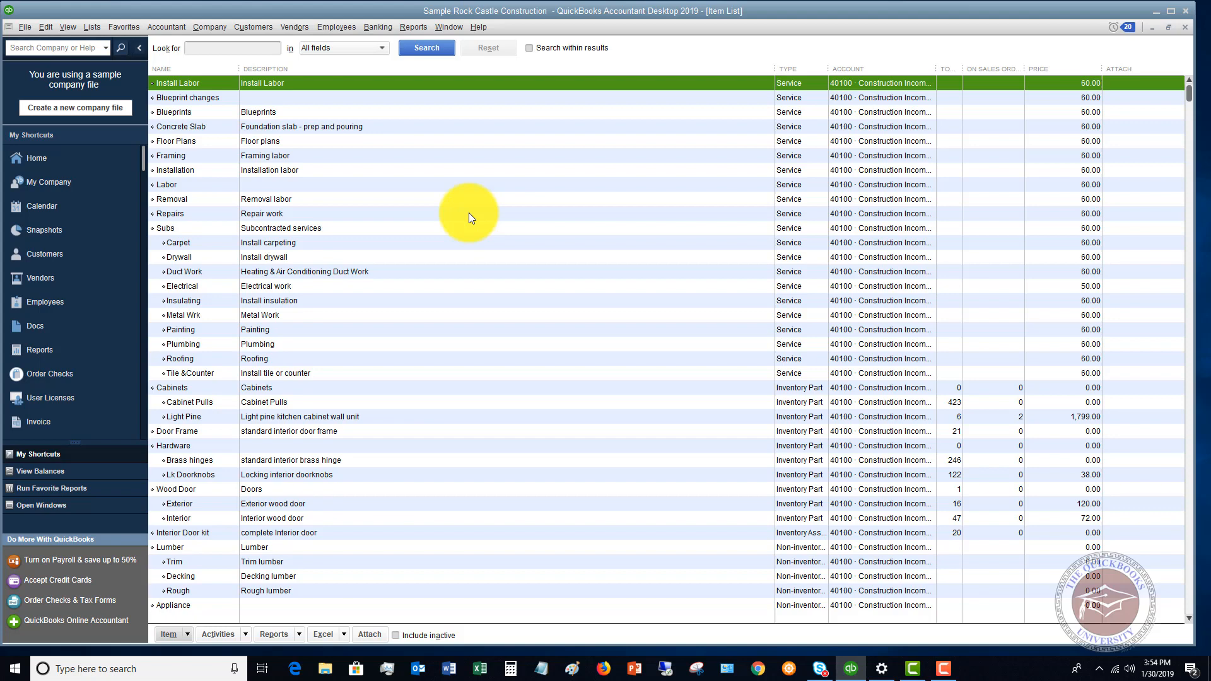
{"action": "mouse_move", "coordinate": [328, 87]}
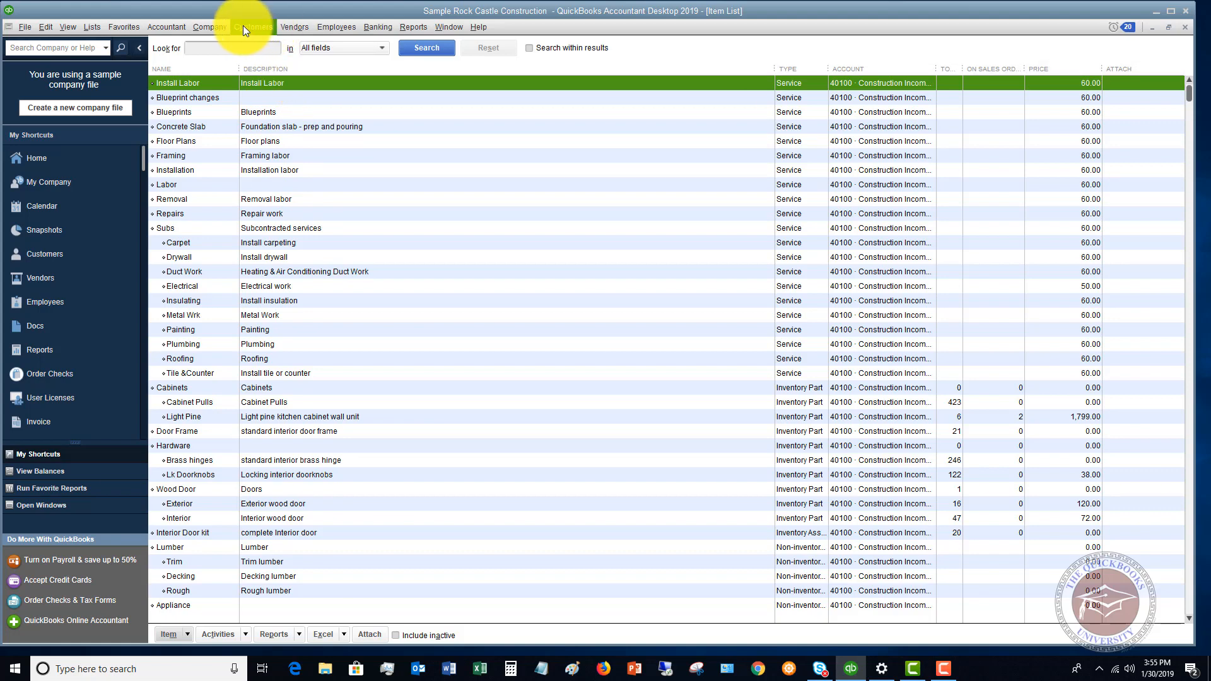
{"action": "left_click", "coordinate": [37, 158]}
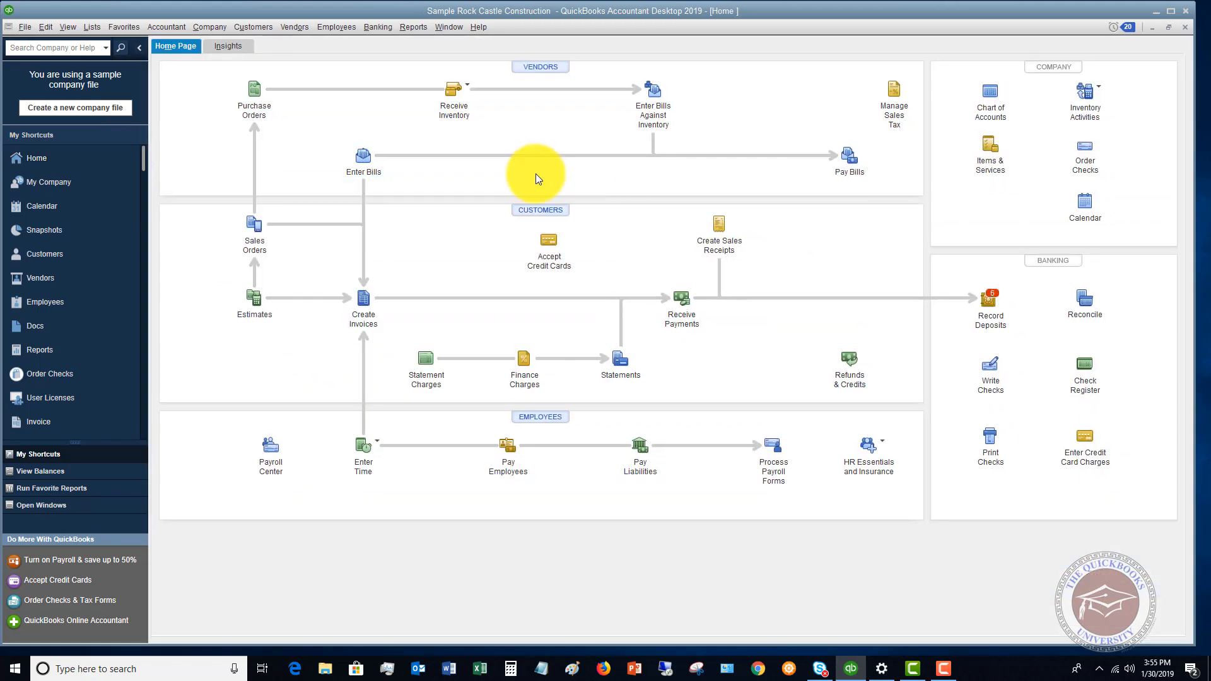
{"action": "mouse_move", "coordinate": [541, 180]}
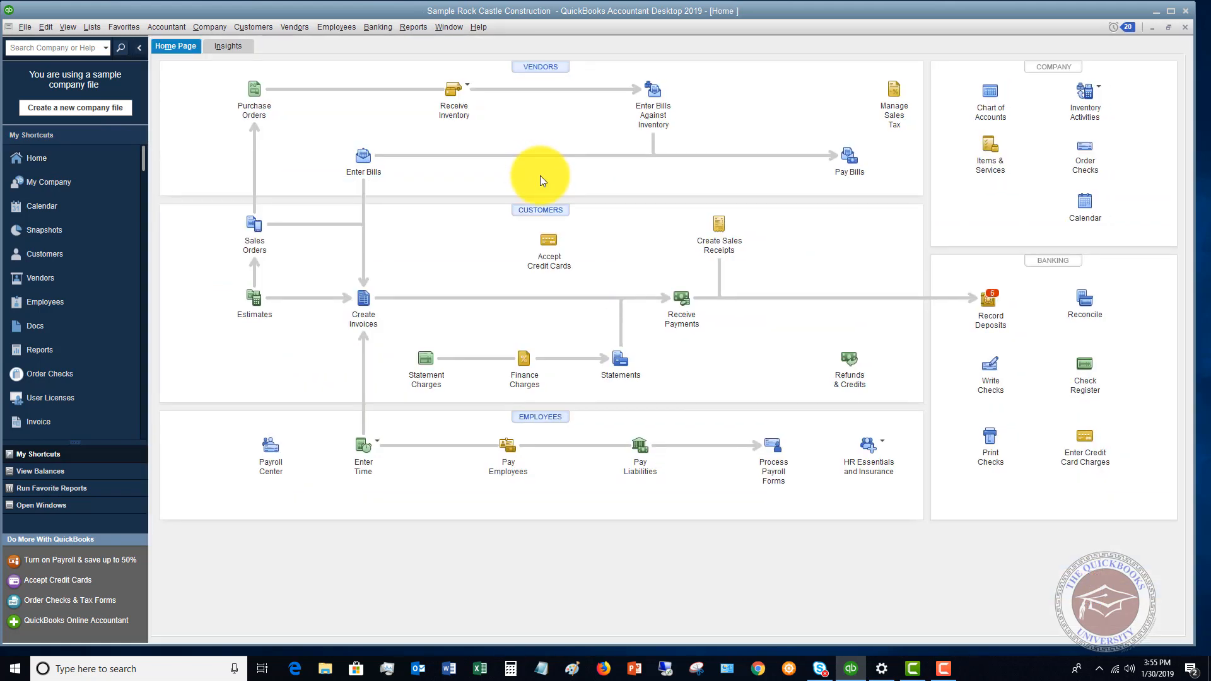